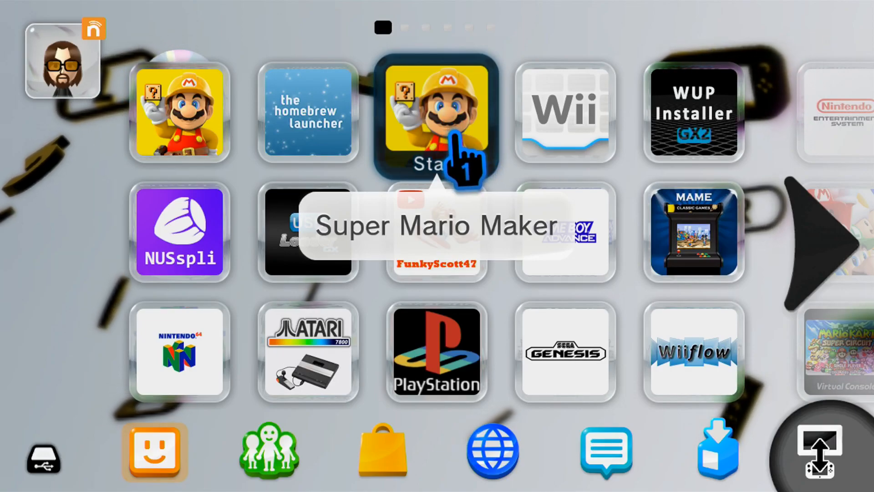
pyautogui.moveTo(179, 145)
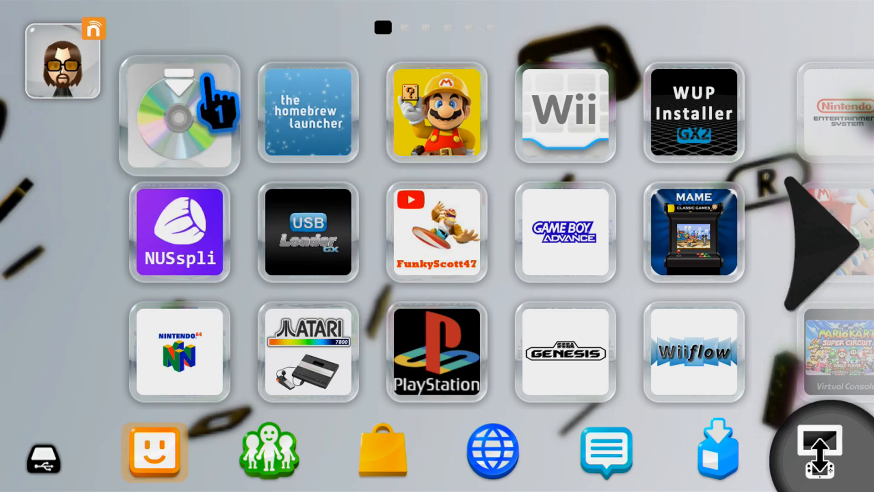
# - Select the Super Mario Maker copy installed to USB now that the disc is out
pyautogui.click(178, 351)
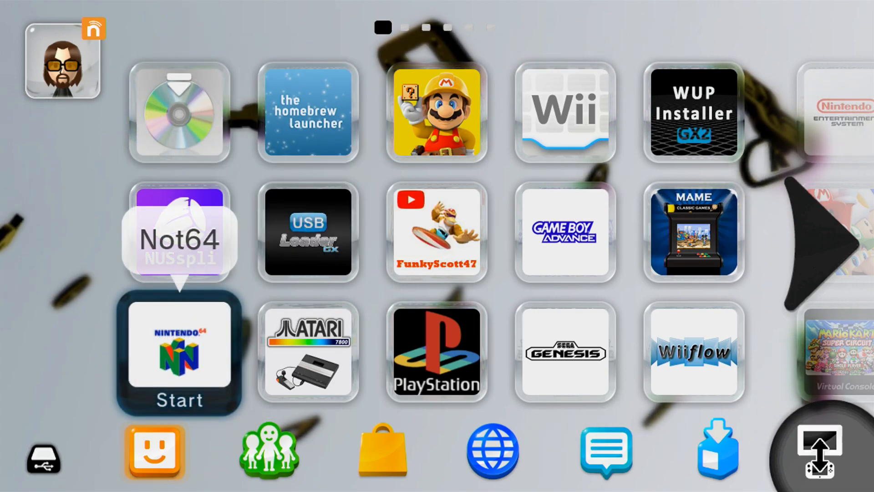
pyautogui.moveTo(437, 114)
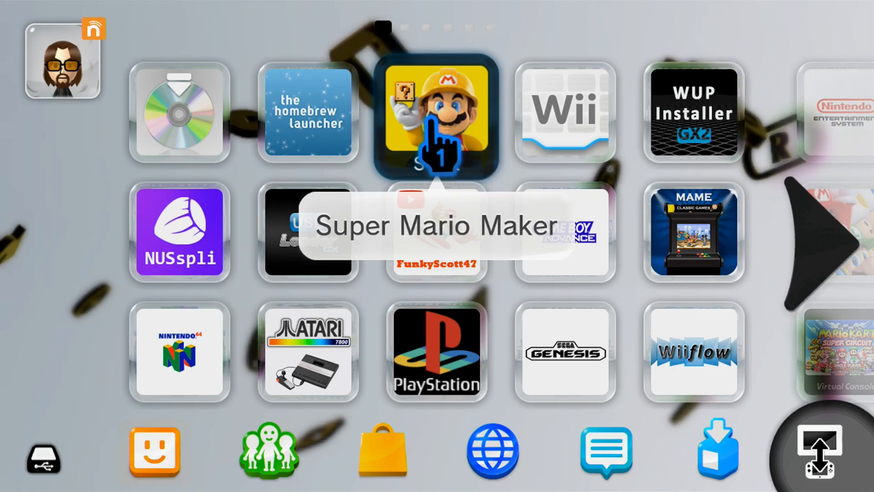
# - Start the USB-installed Super Mario Maker and wait for its course editor to load
pyautogui.click(436, 111)
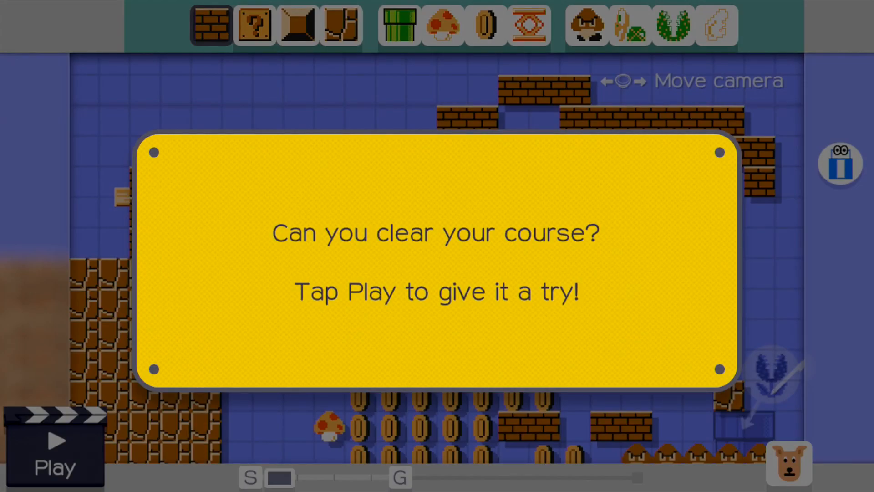
# - Test the course briefly as Mario, then return to the course editor
pyautogui.click(54, 452)
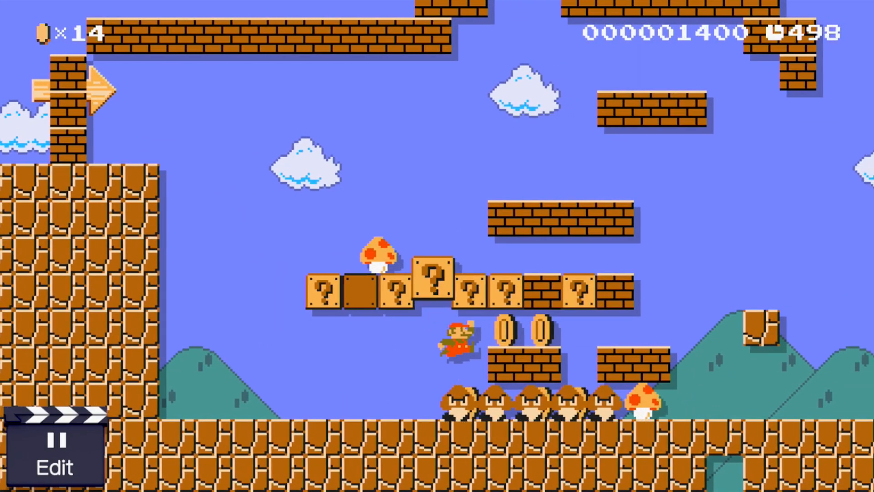
pyautogui.click(54, 465)
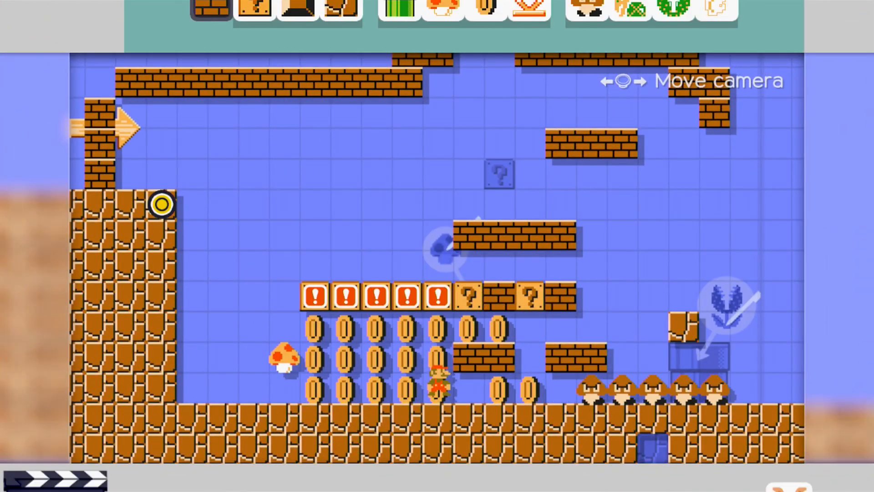